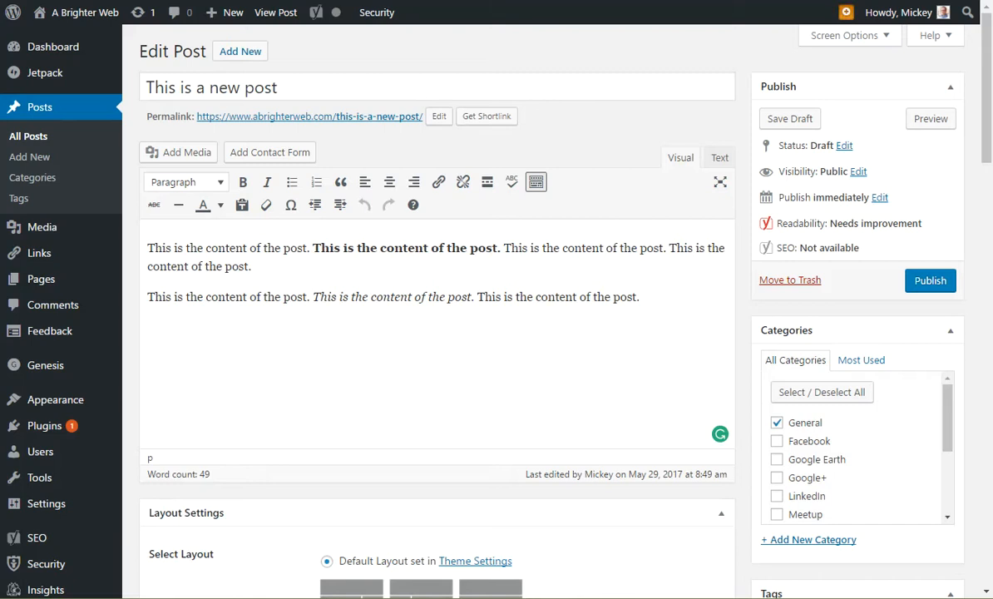
- Scroll the Edit Post screen until the Categories and Tags sidebar boxes are visible
scroll("down", 3)
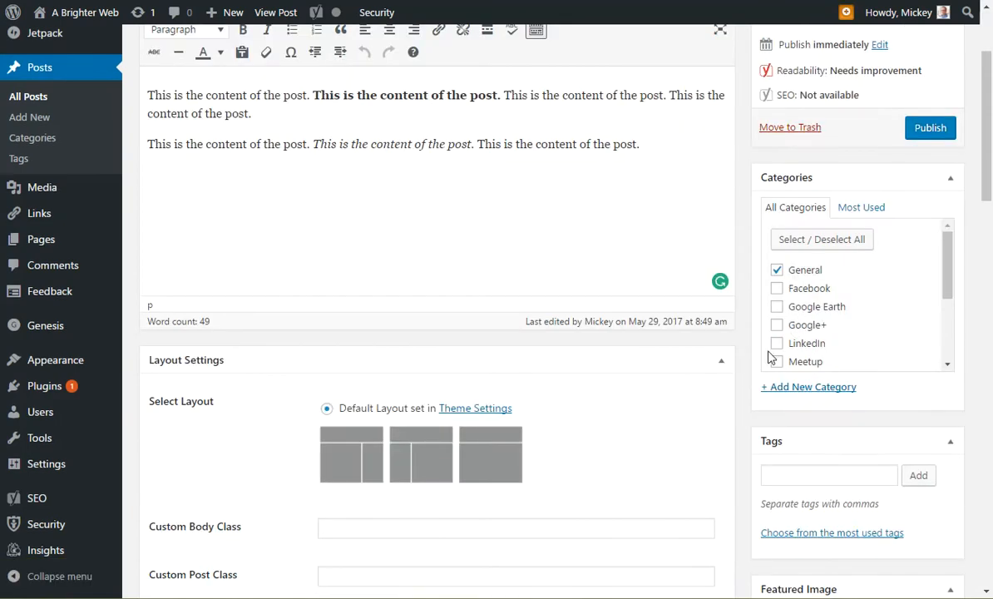
scroll("down", 3)
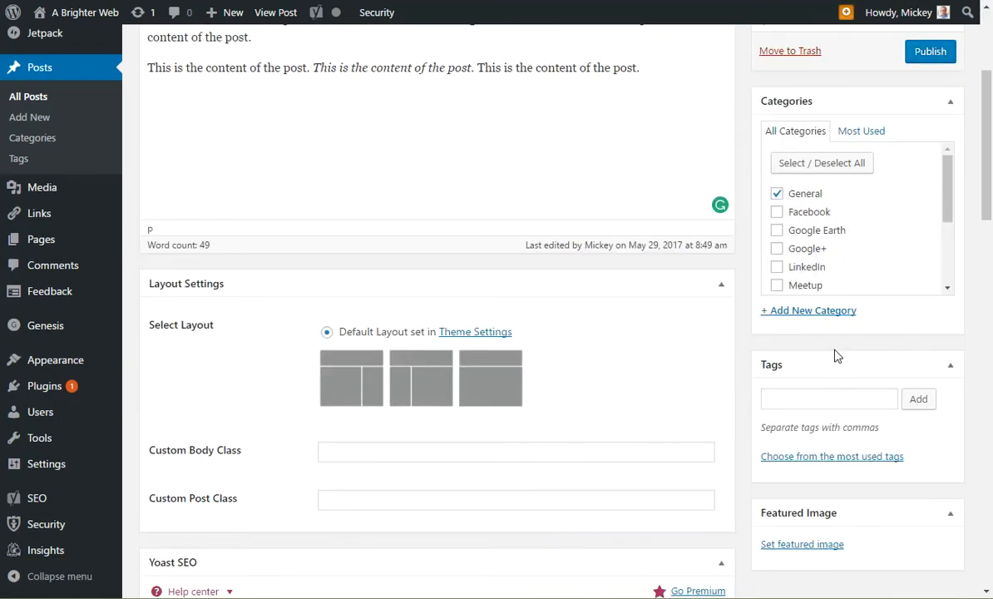
mouse_move(840, 353)
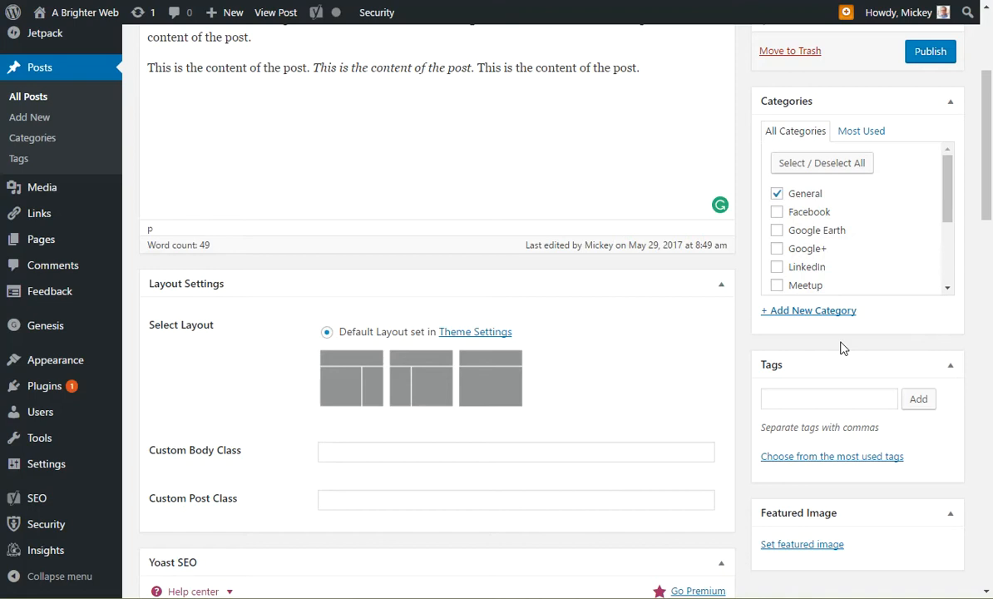
mouse_move(802, 203)
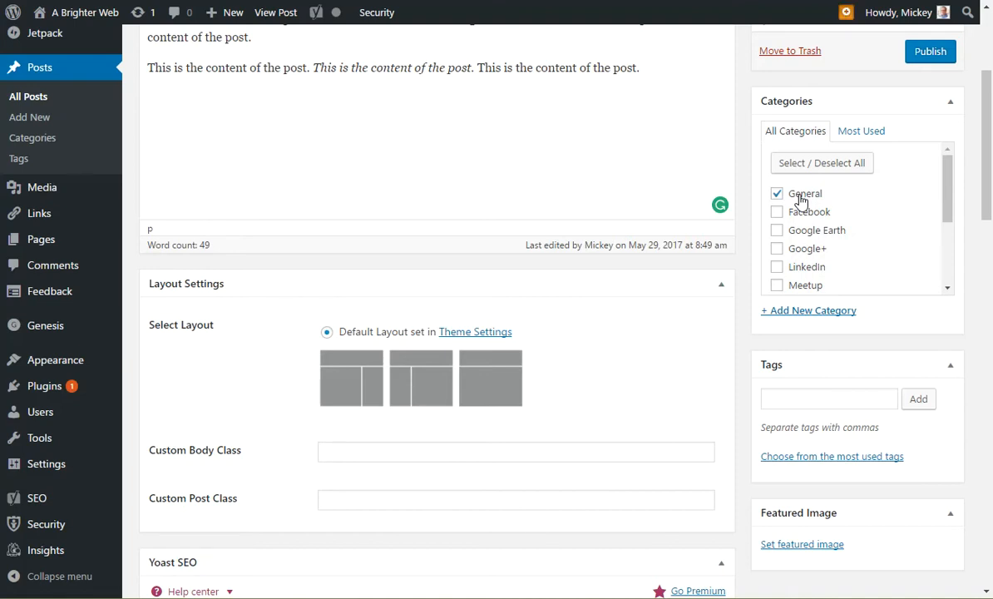
mouse_move(807, 203)
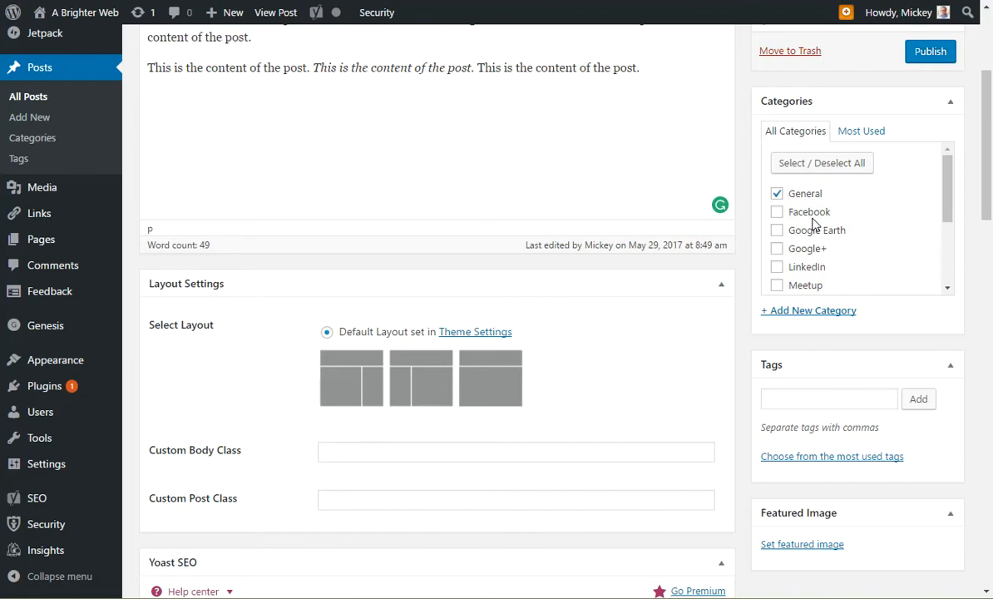
mouse_move(835, 416)
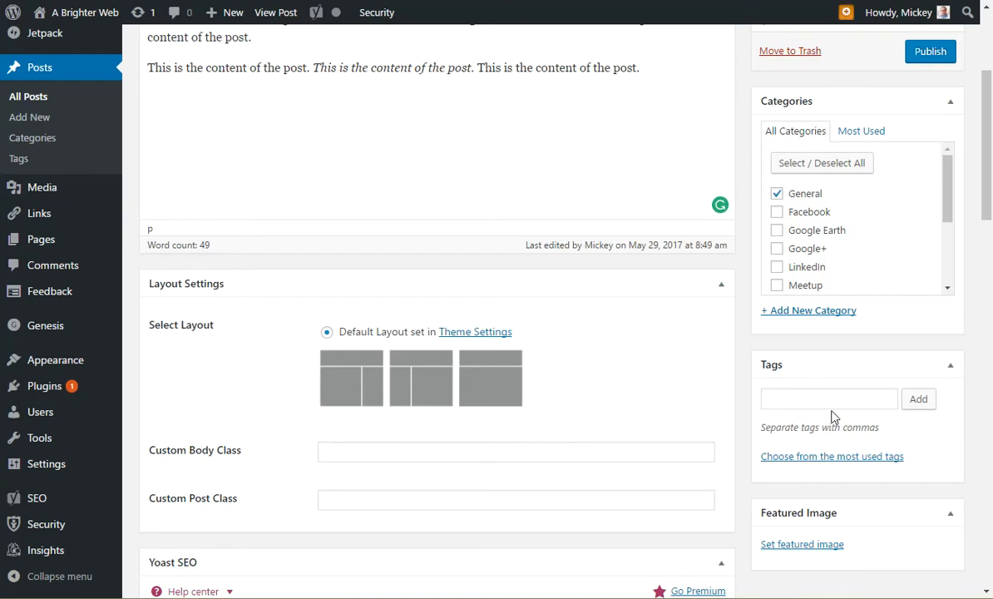
mouse_move(837, 420)
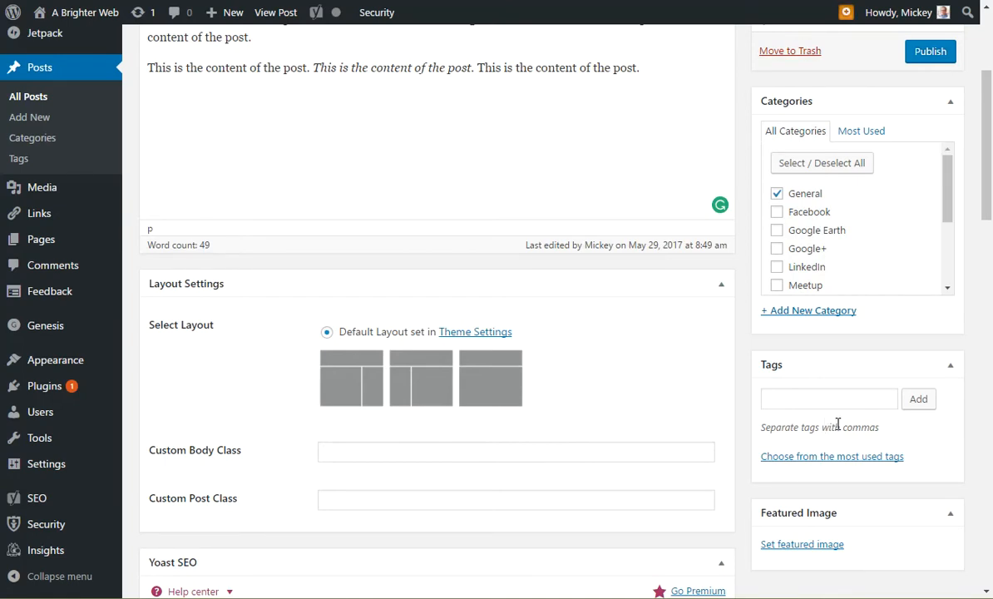
mouse_move(822, 163)
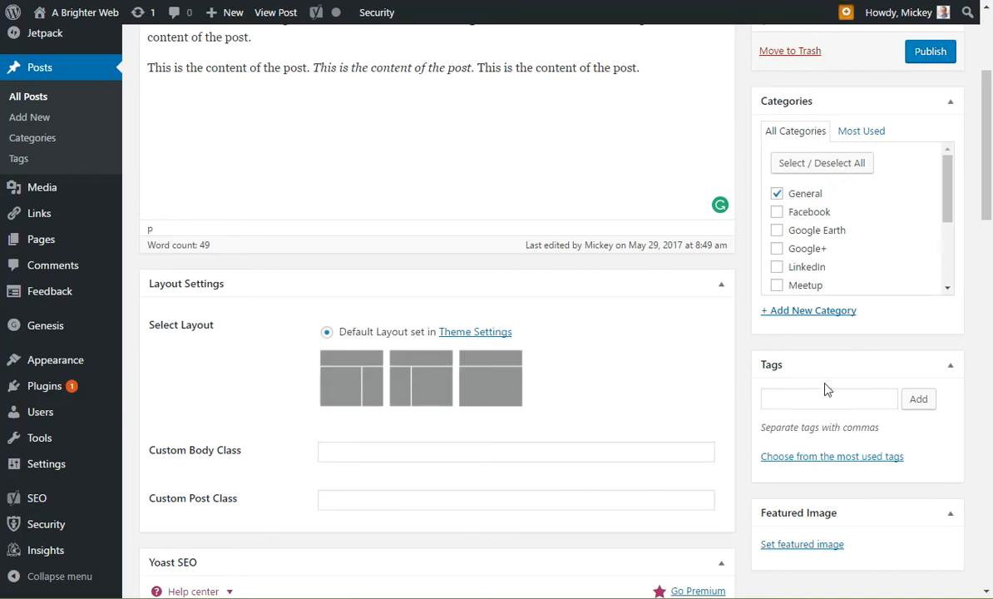
mouse_move(829, 417)
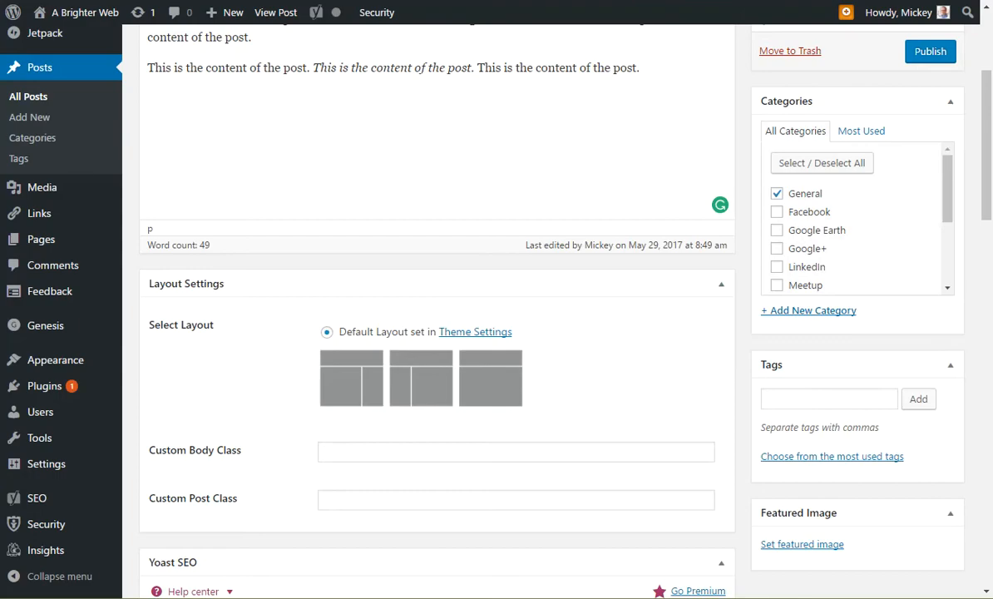
- Switch to the Magnolia Days recipe and view its 'Filed Under' category and 'Tagged With' tags
left_click(276, 11)
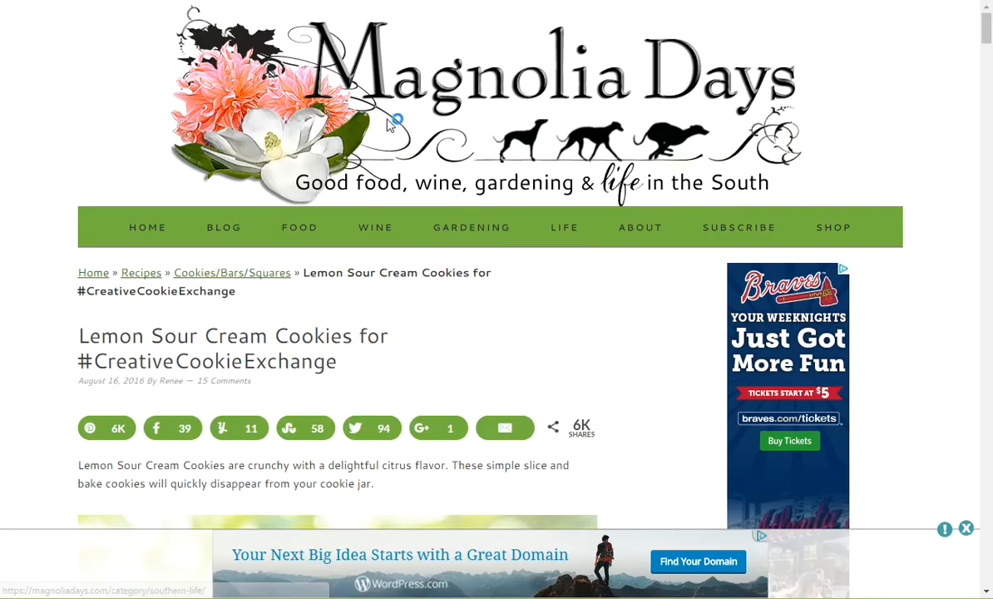
scroll("down", 3)
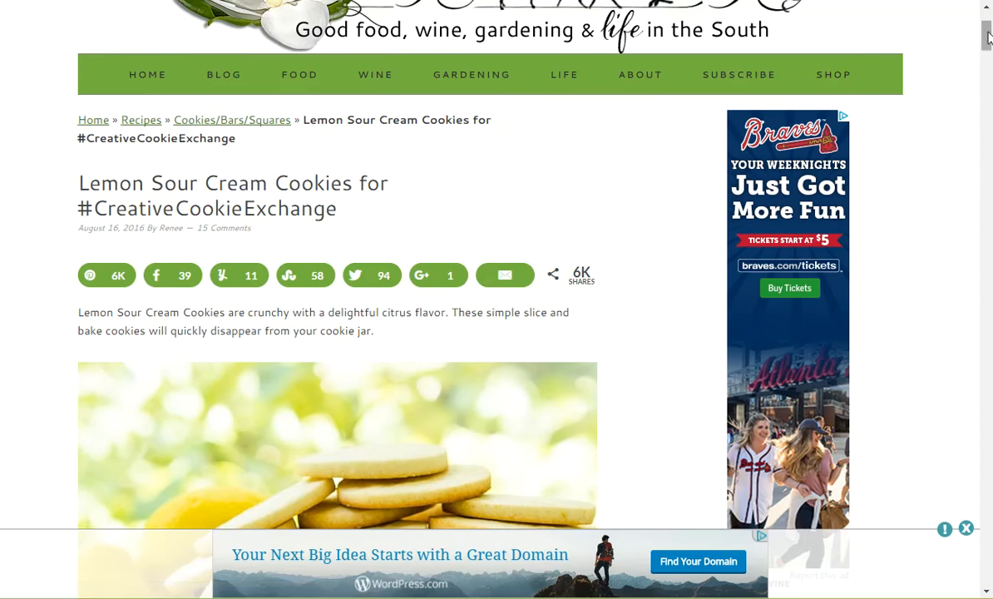
scroll("down", 3)
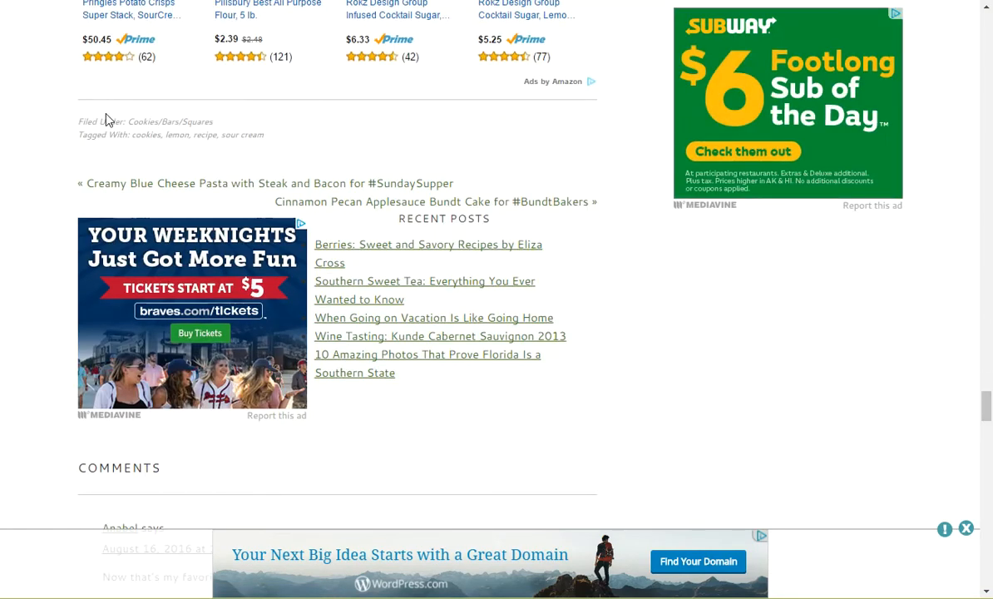
mouse_move(186, 129)
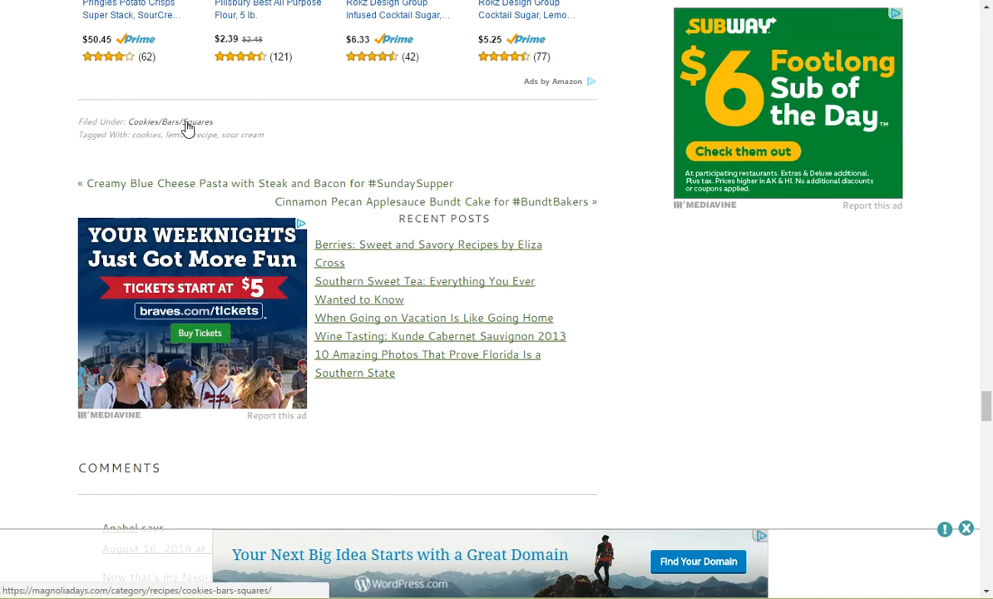
mouse_move(174, 130)
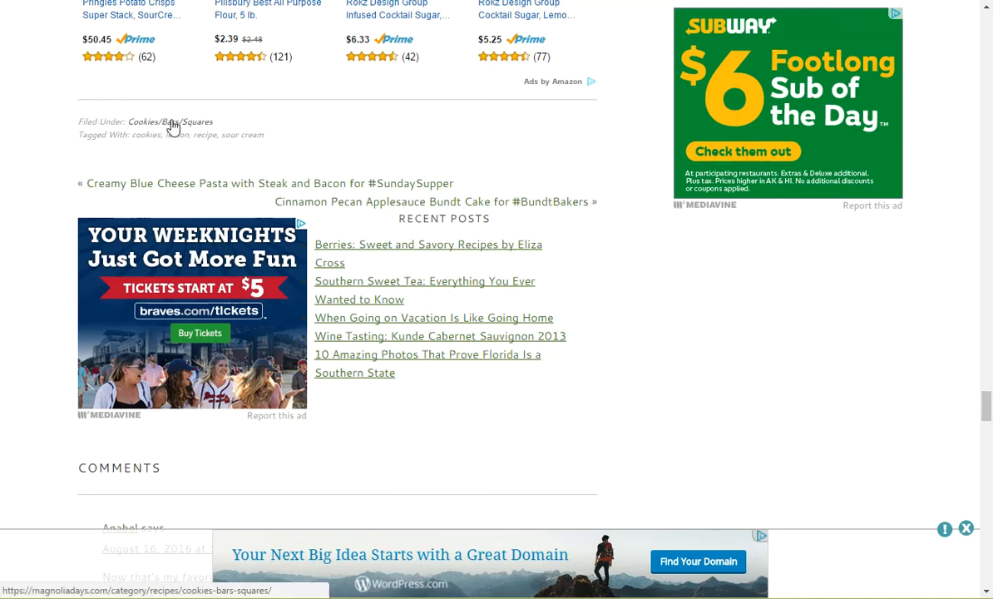
mouse_move(245, 150)
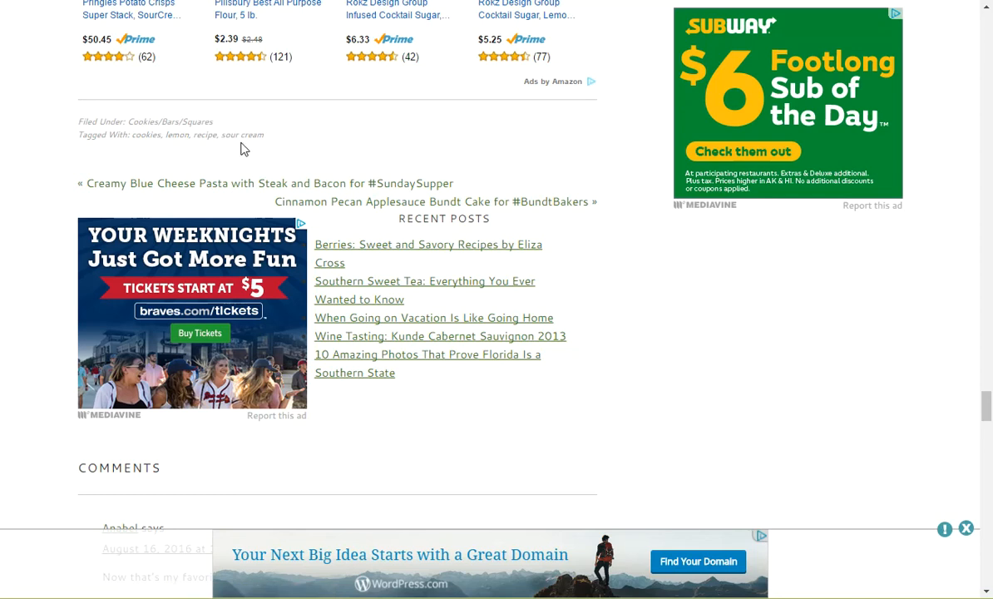
mouse_move(174, 161)
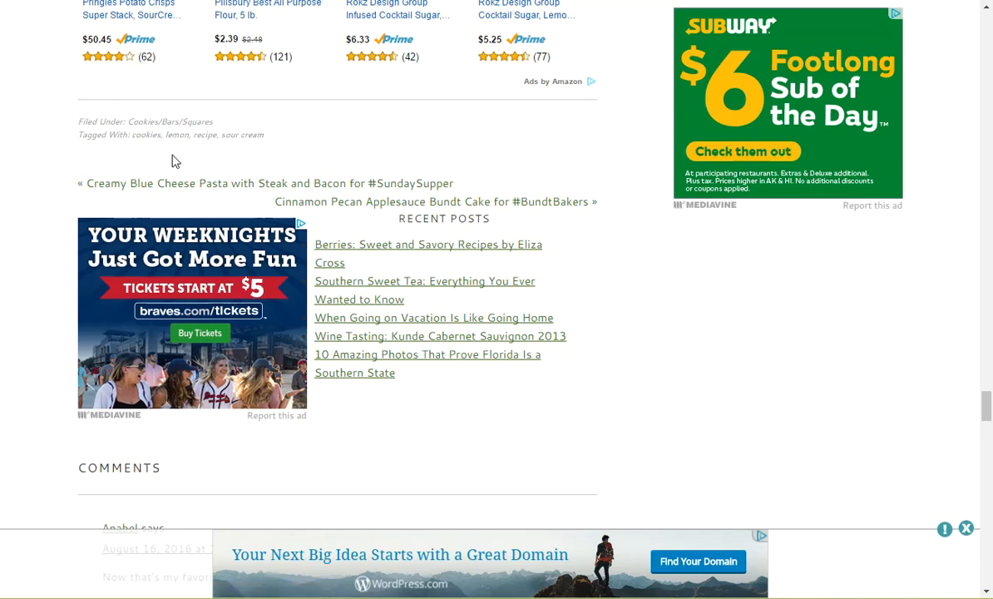
mouse_move(177, 135)
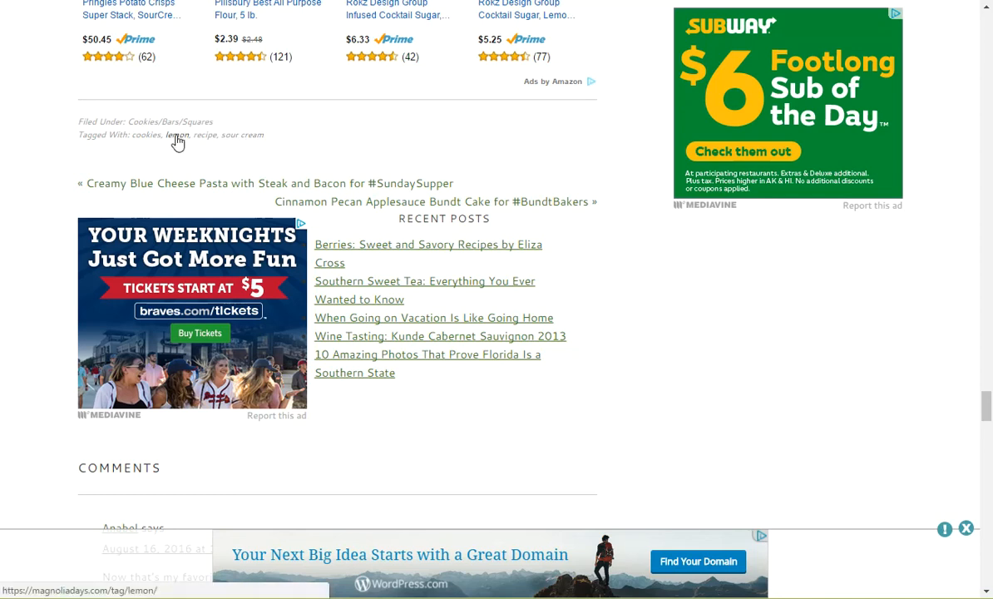
- Follow the 'lemon' tag link and browse the lemon tag archive of recipes
left_click(176, 134)
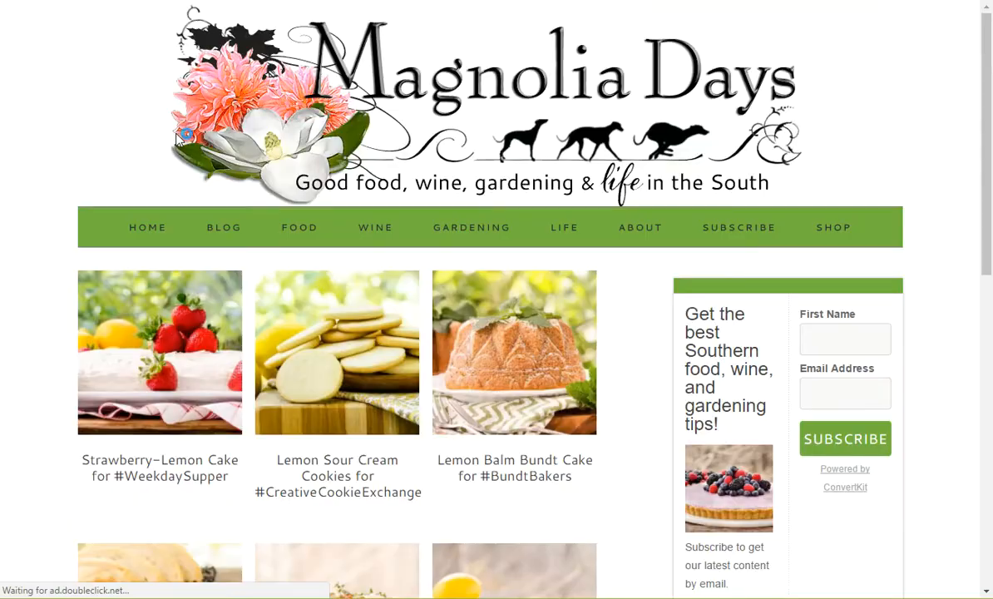
scroll("down", 3)
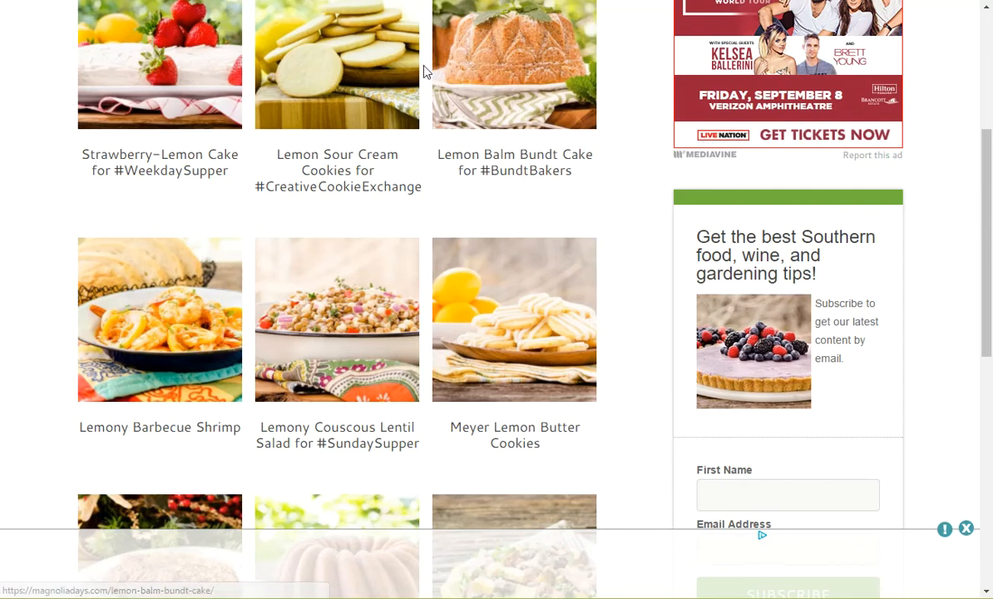
mouse_move(338, 64)
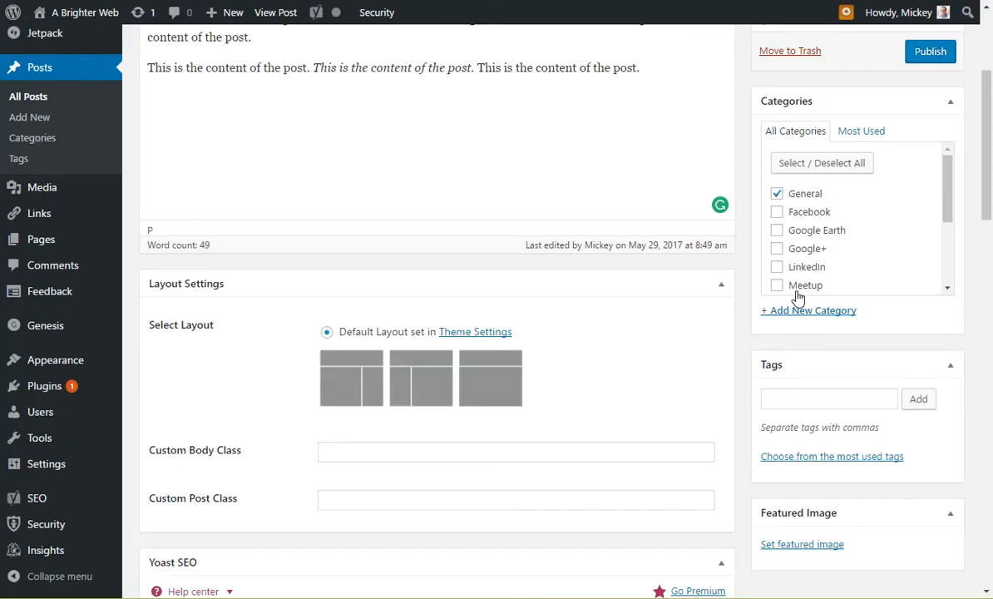
- Try out the Categories checklist and the tag entry field on the draft post
left_click(775, 229)
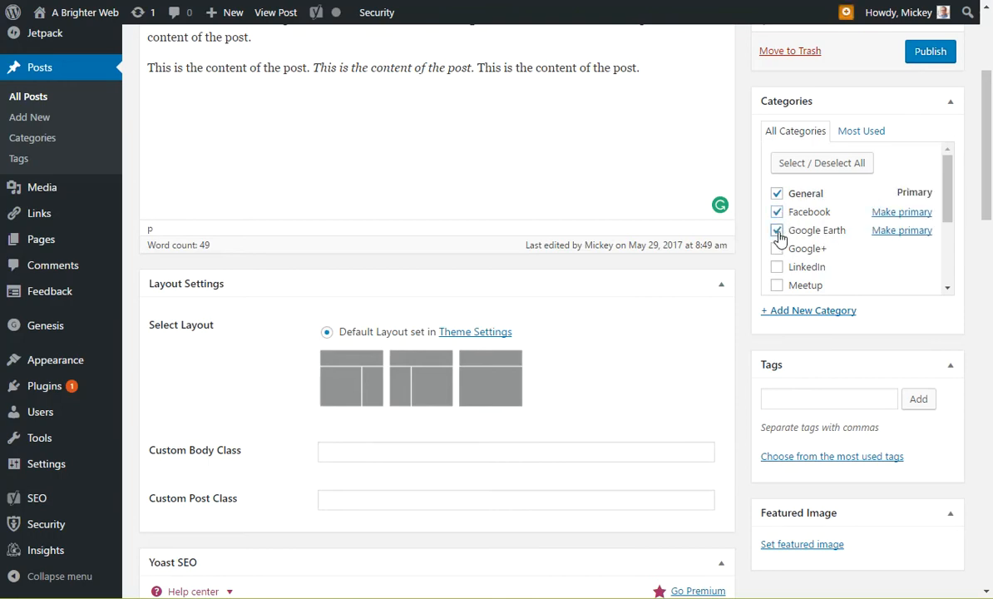
left_click(822, 163)
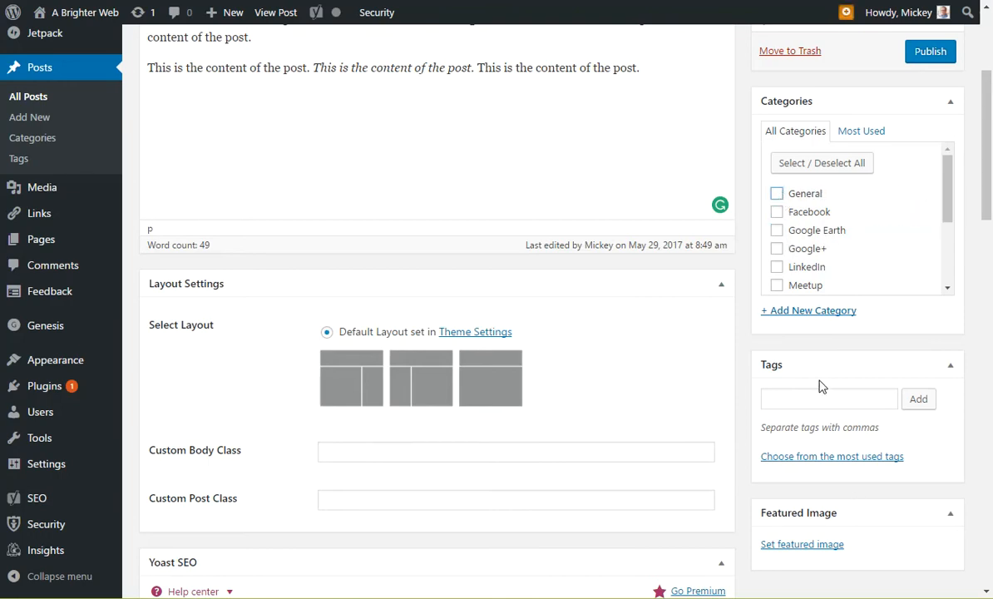
left_click(828, 400)
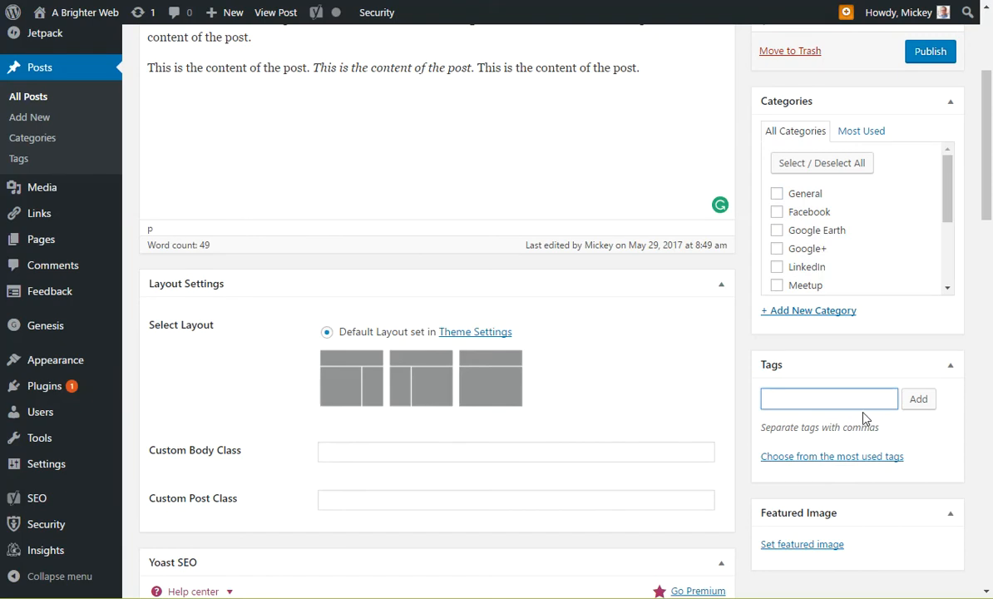
mouse_move(845, 459)
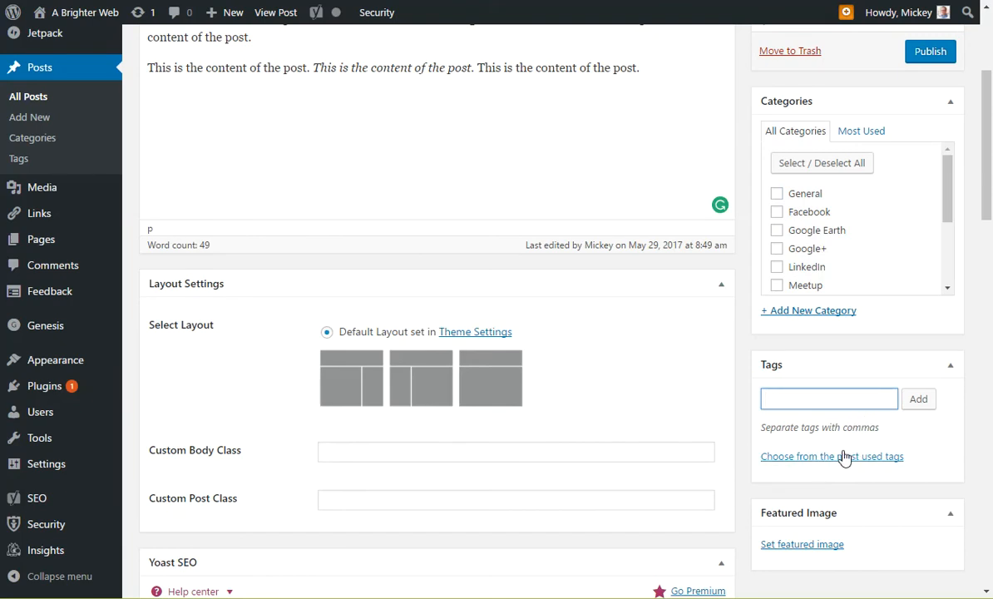
mouse_move(818, 429)
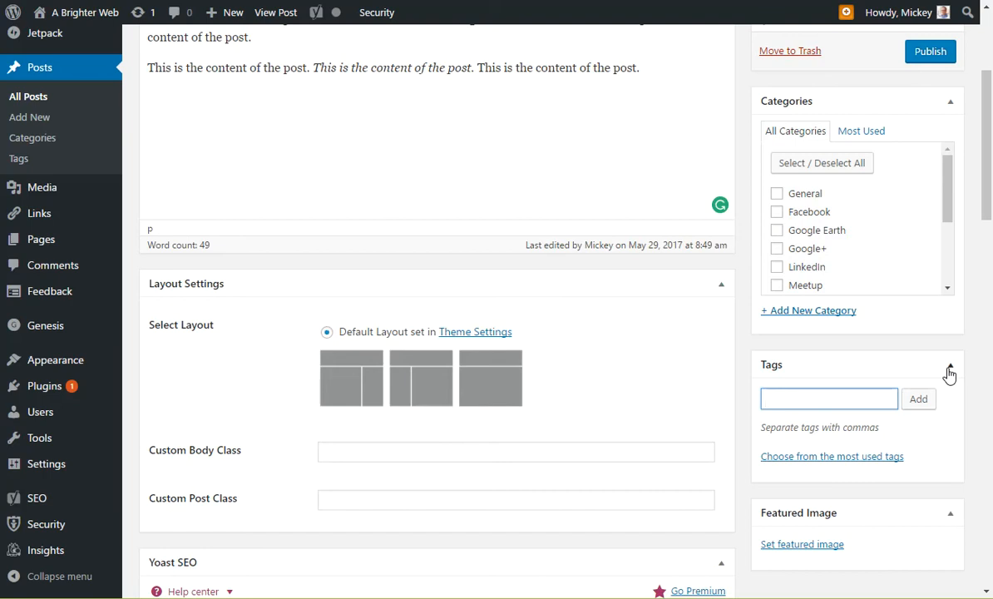
- Collapse the Tags box and show Screen Options for choosing which editor boxes appear
left_click(950, 365)
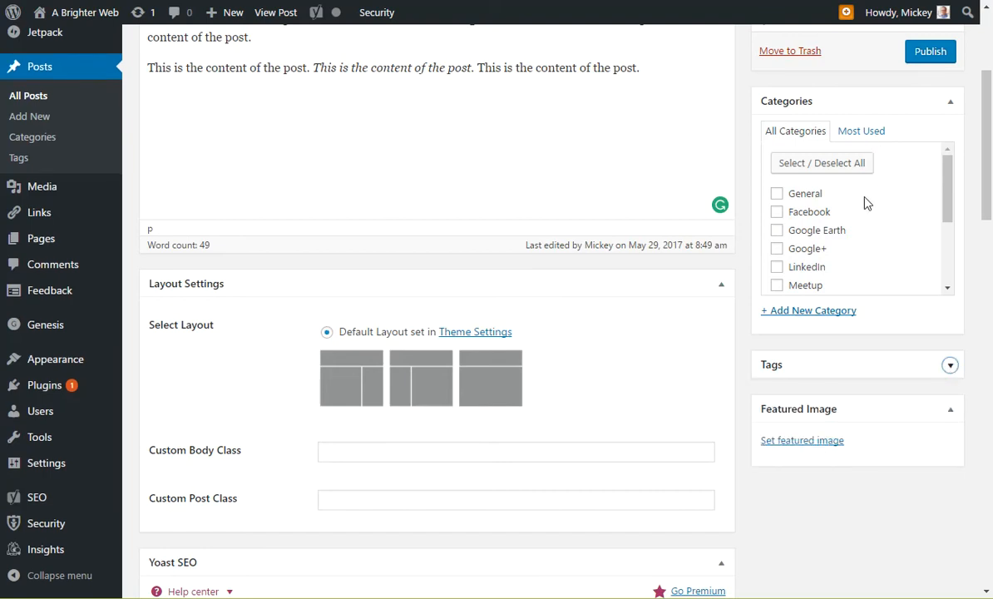
scroll("up", 3)
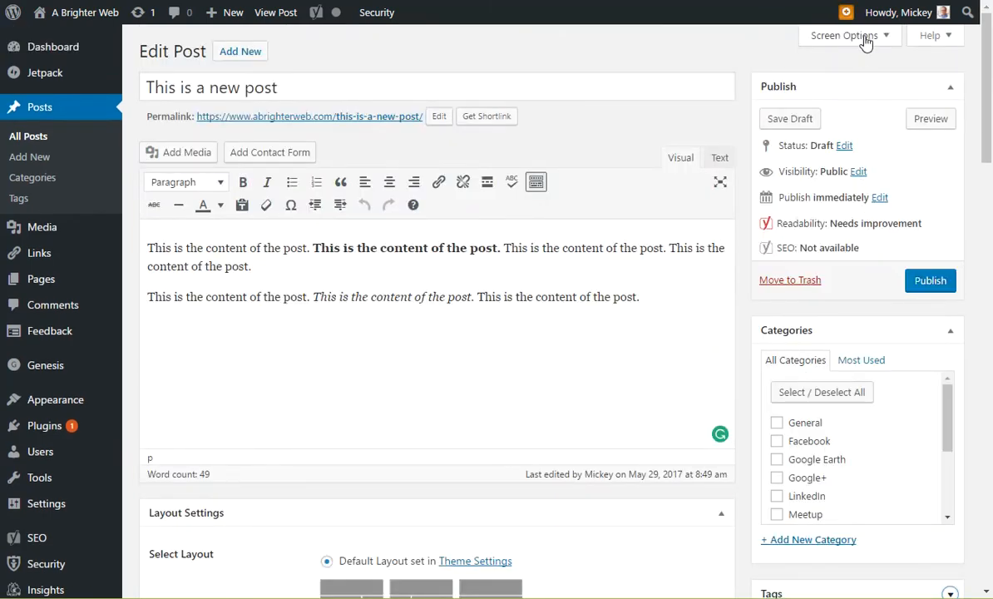
left_click(844, 35)
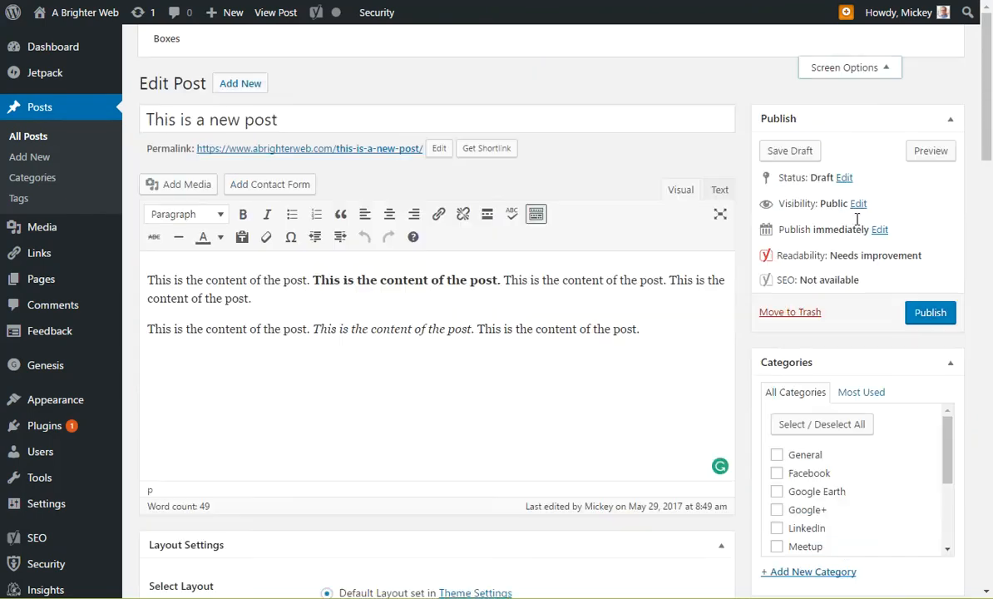
scroll("down", 3)
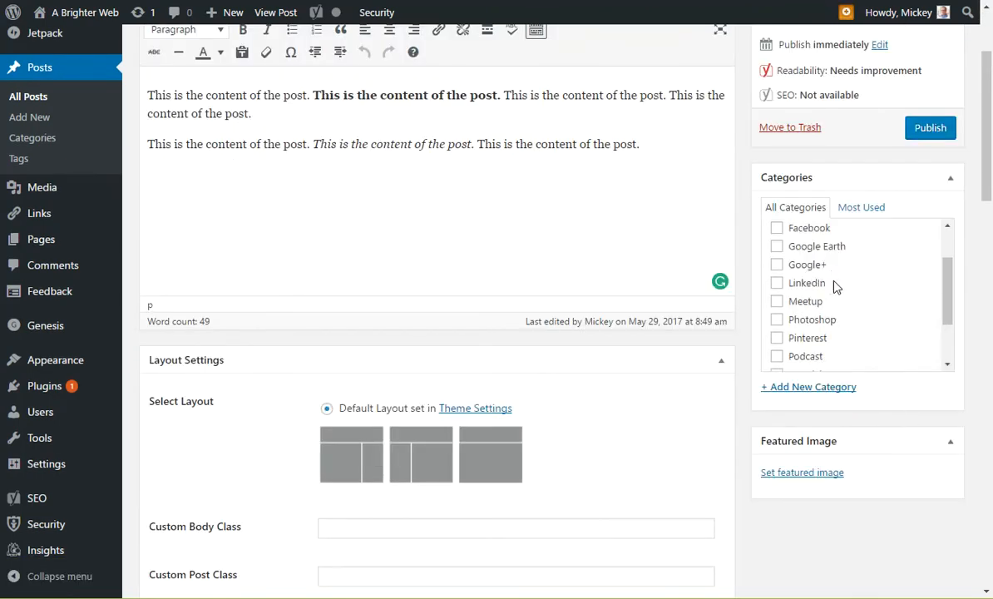
- Reveal the '+ Add New Category' form with its parent-category option, then go to Posts > Categories
left_click(808, 386)
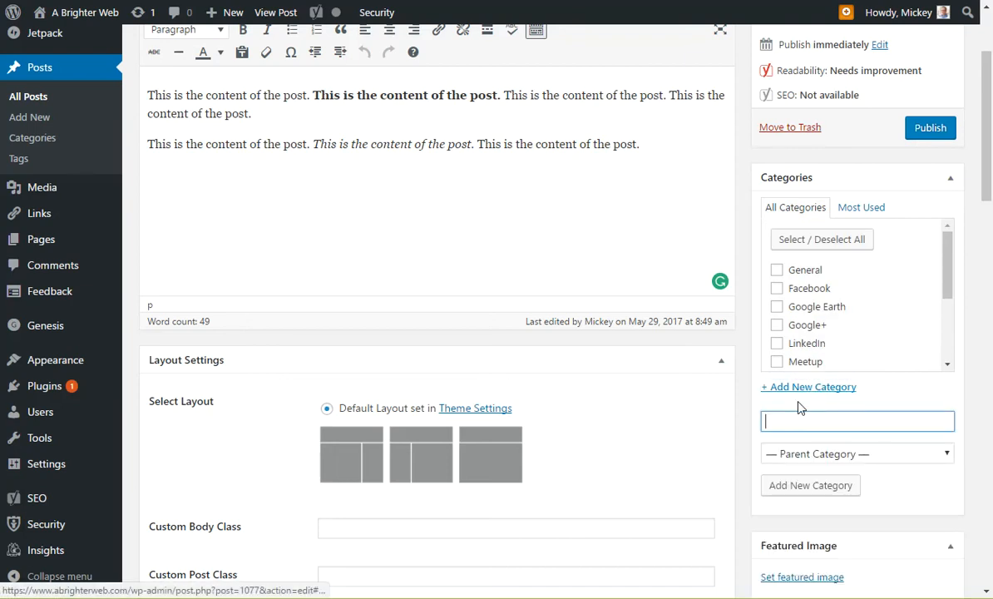
mouse_move(818, 465)
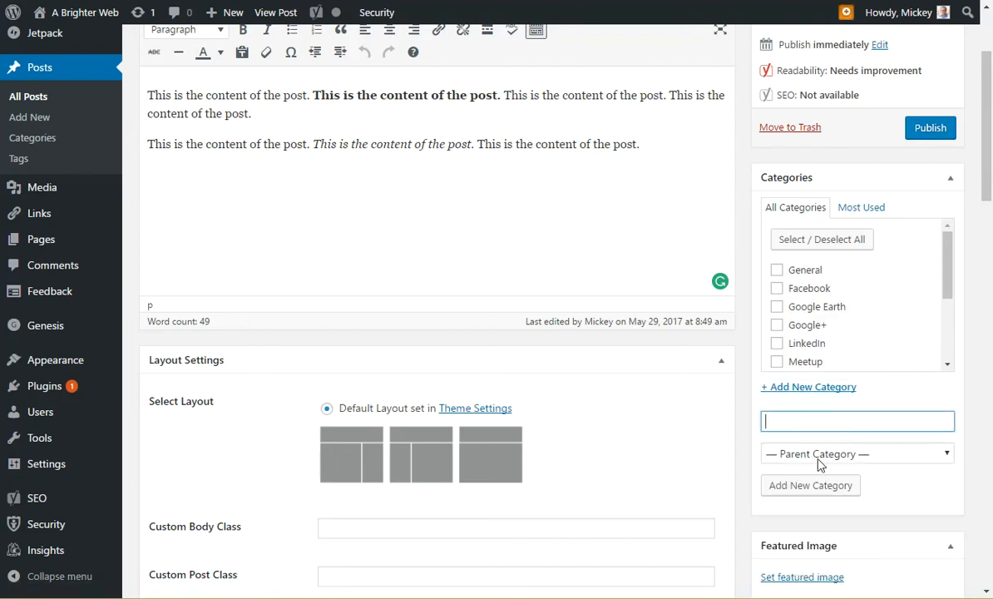
left_click(857, 453)
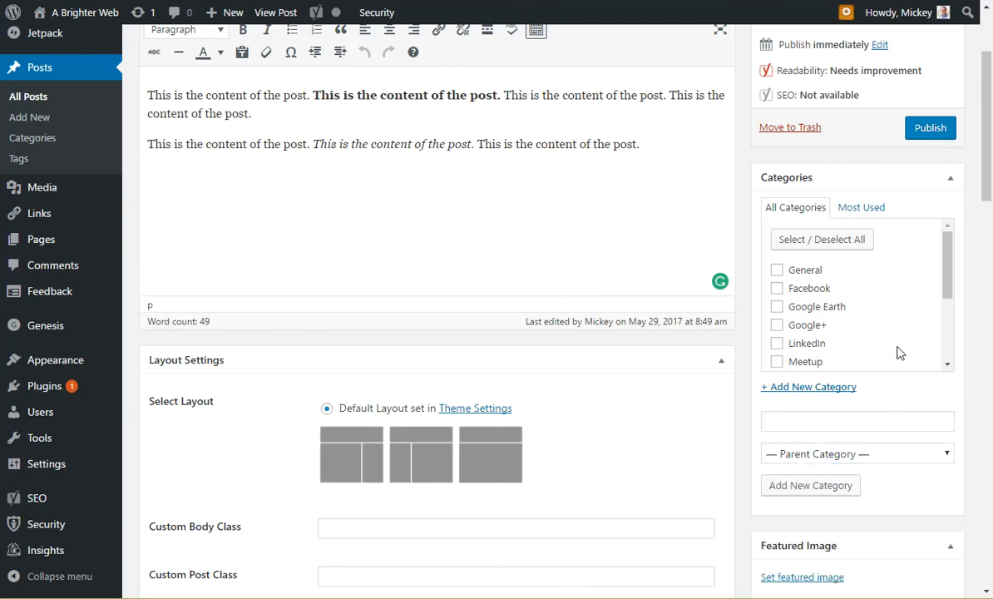
scroll("up", 3)
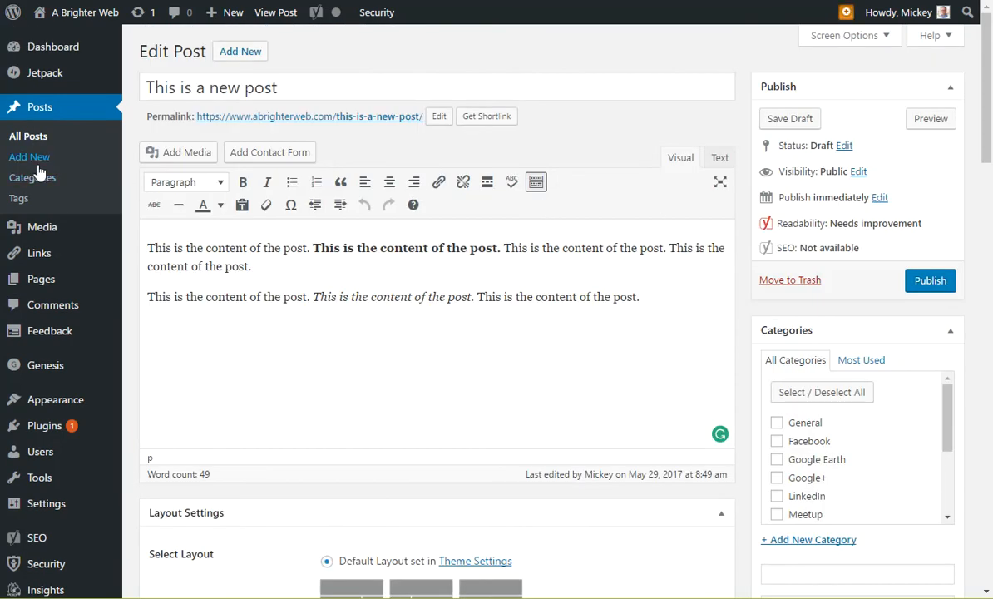
left_click(32, 176)
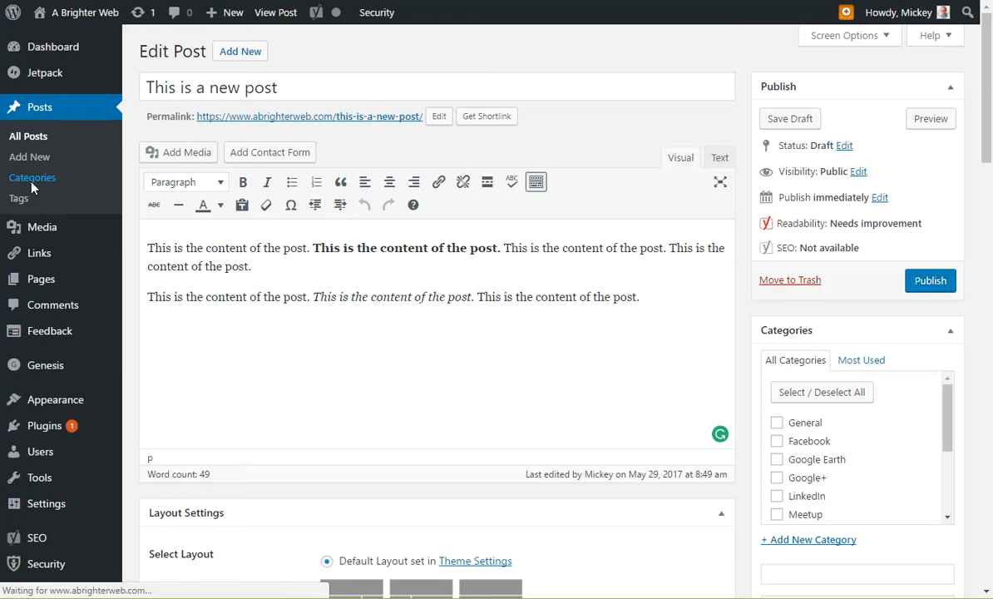
- Load the Categories admin page and browse the 13-category table with descriptions, slugs, counts and row links
left_click(33, 177)
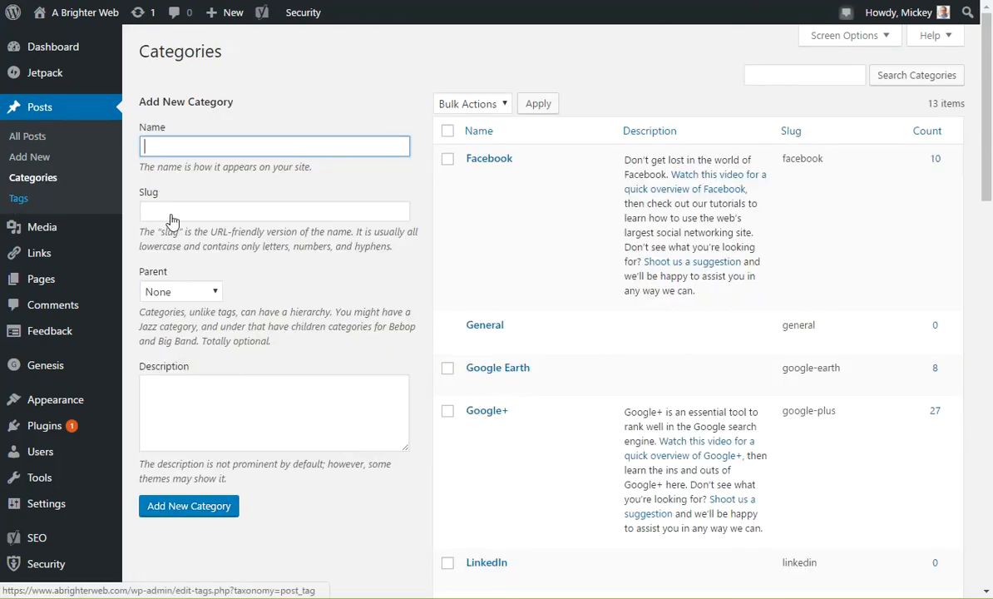
scroll("down", 3)
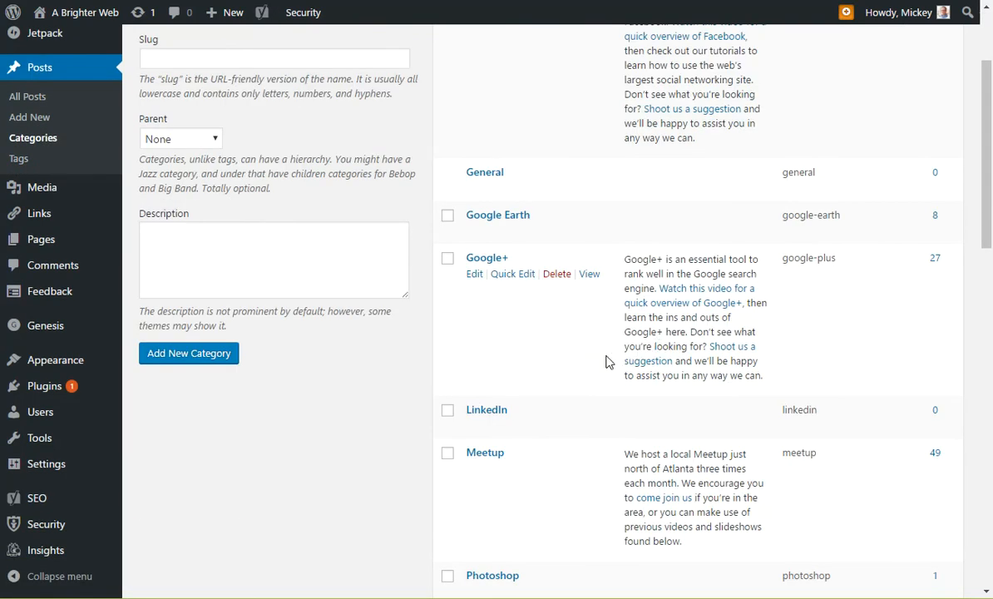
scroll("up", 3)
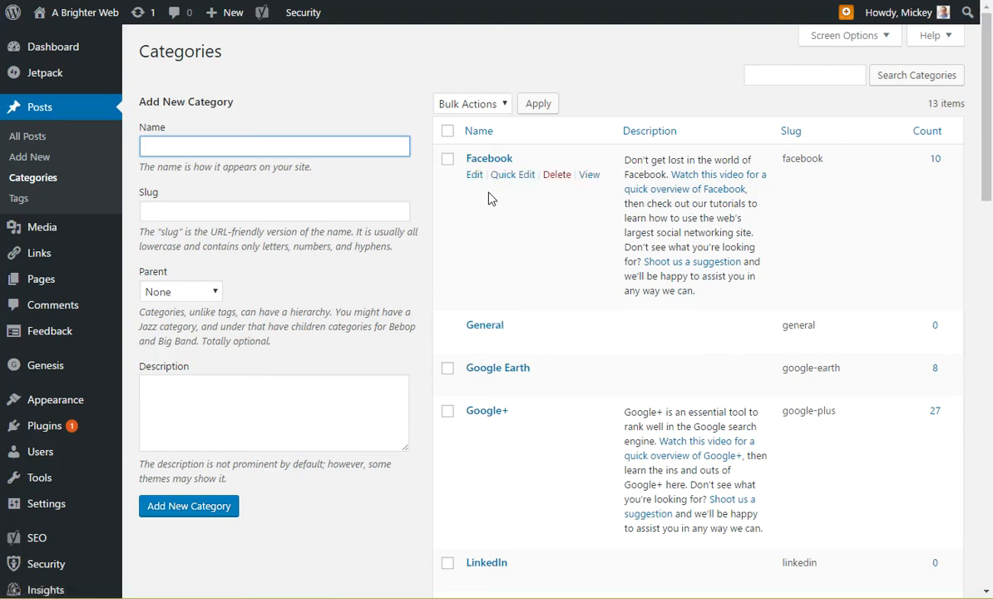
mouse_move(484, 324)
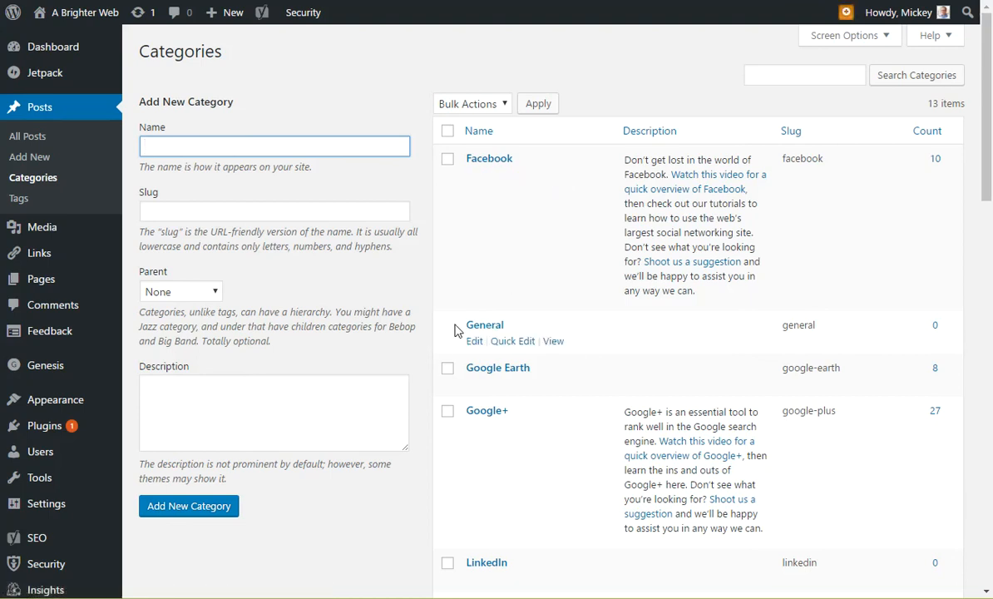
mouse_move(489, 333)
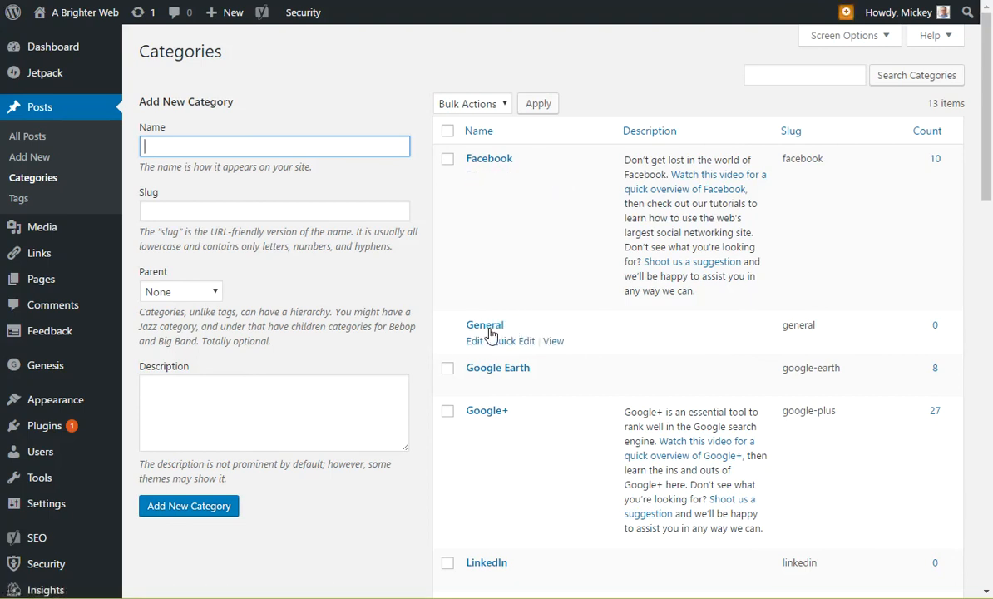
mouse_move(480, 324)
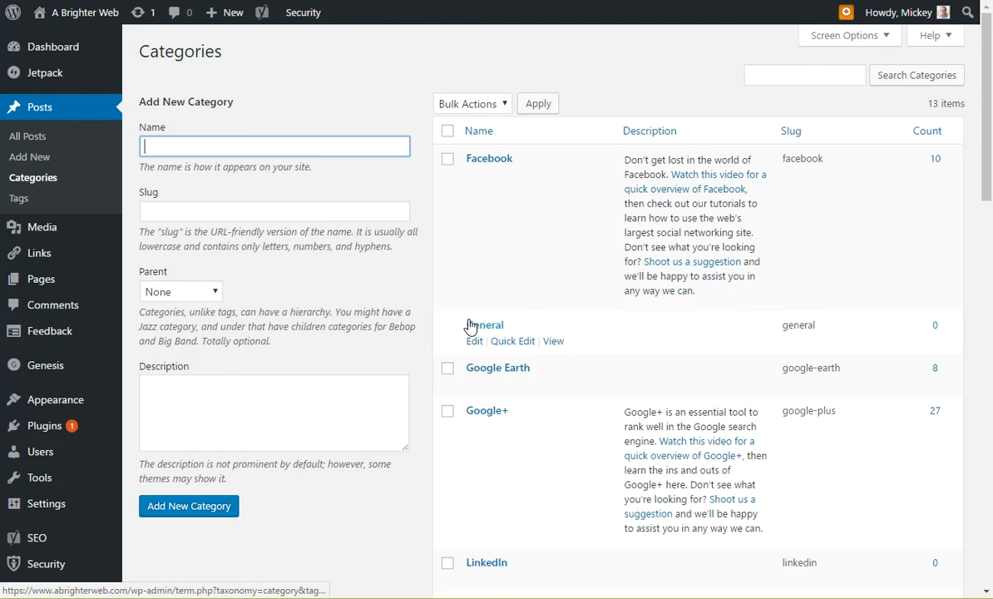
mouse_move(536, 323)
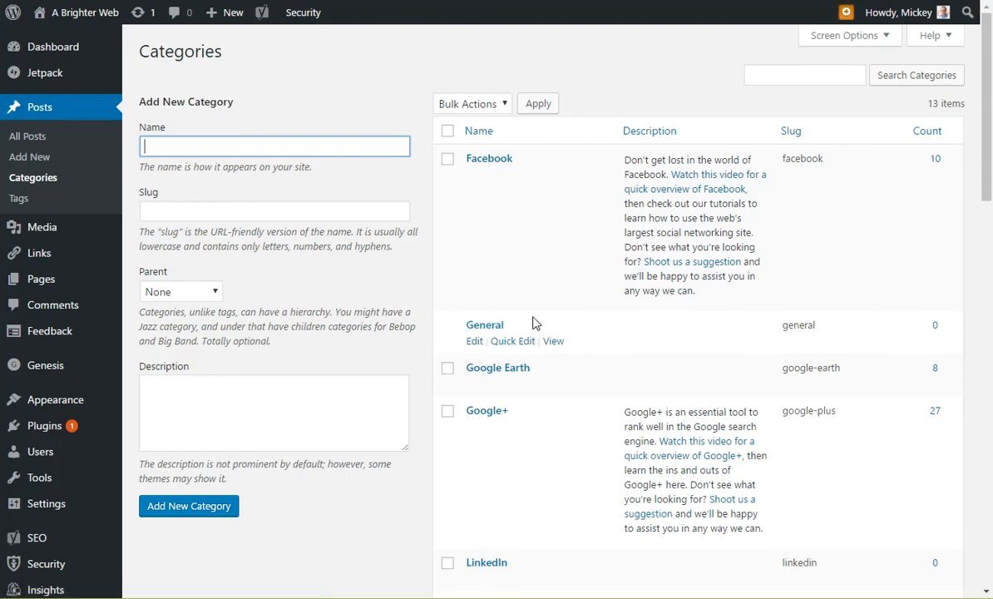
mouse_move(556, 333)
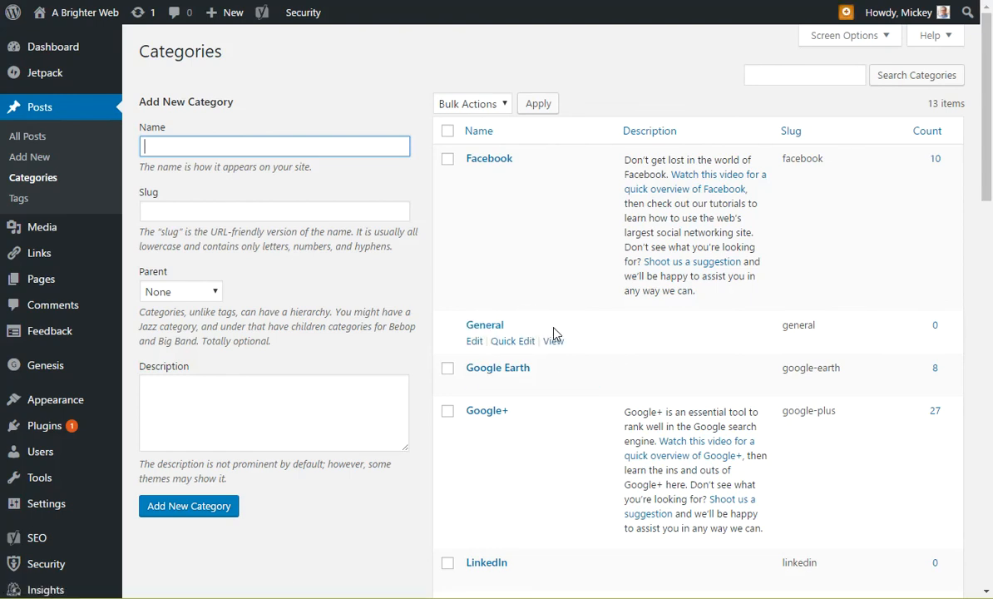
mouse_move(601, 331)
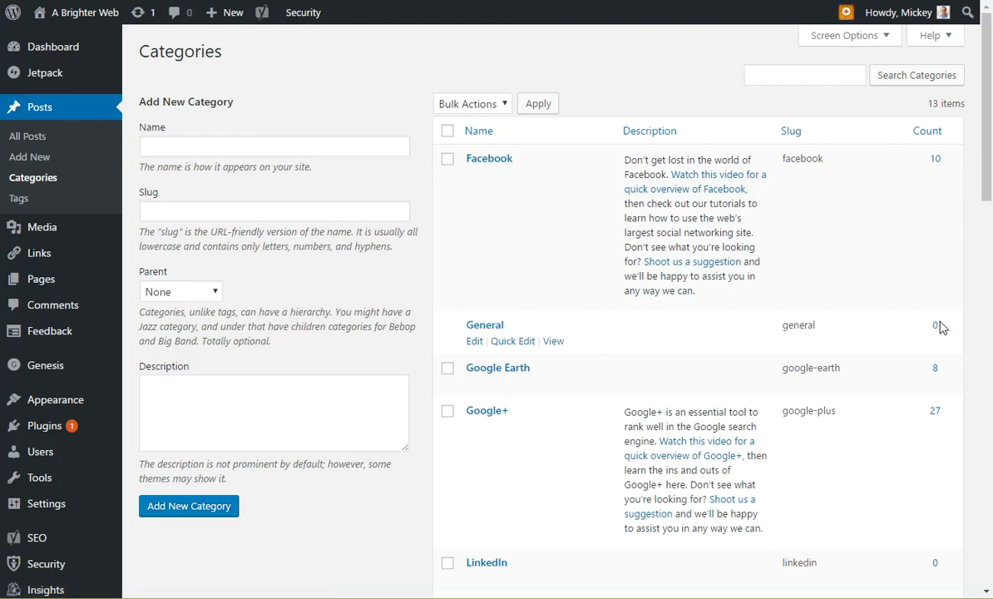
scroll("down", 3)
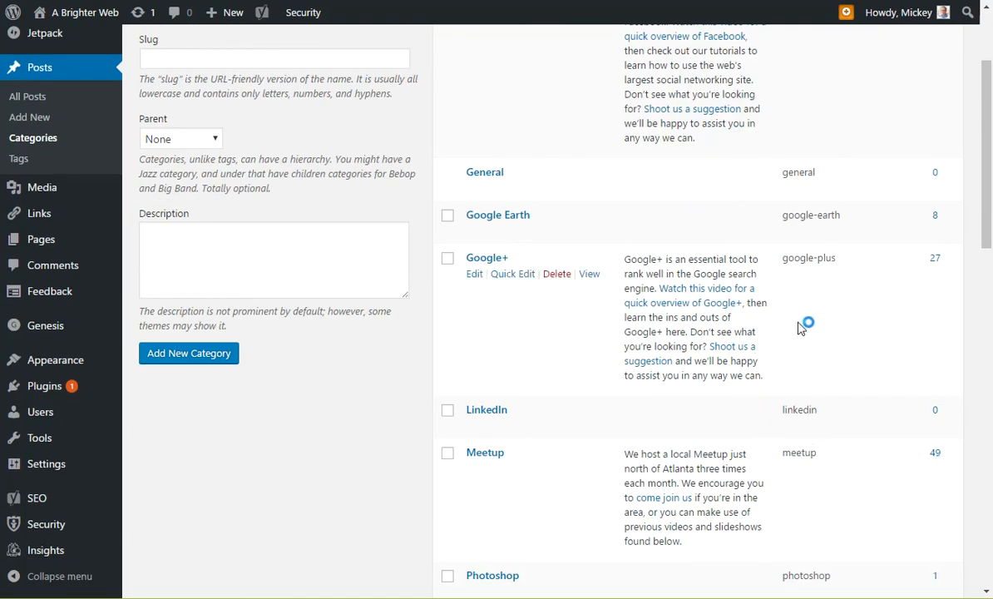
scroll("up", 3)
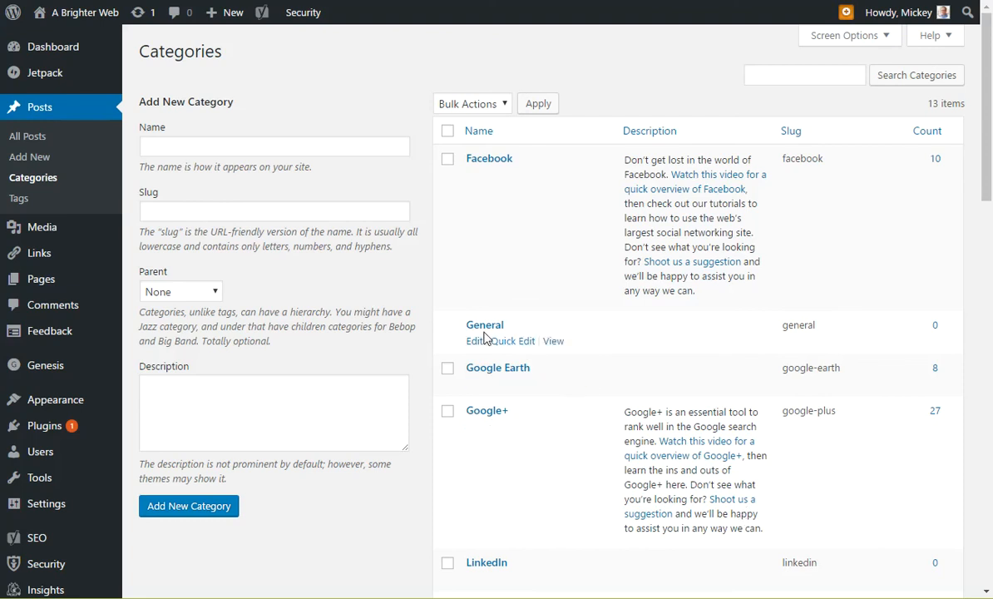
mouse_move(484, 325)
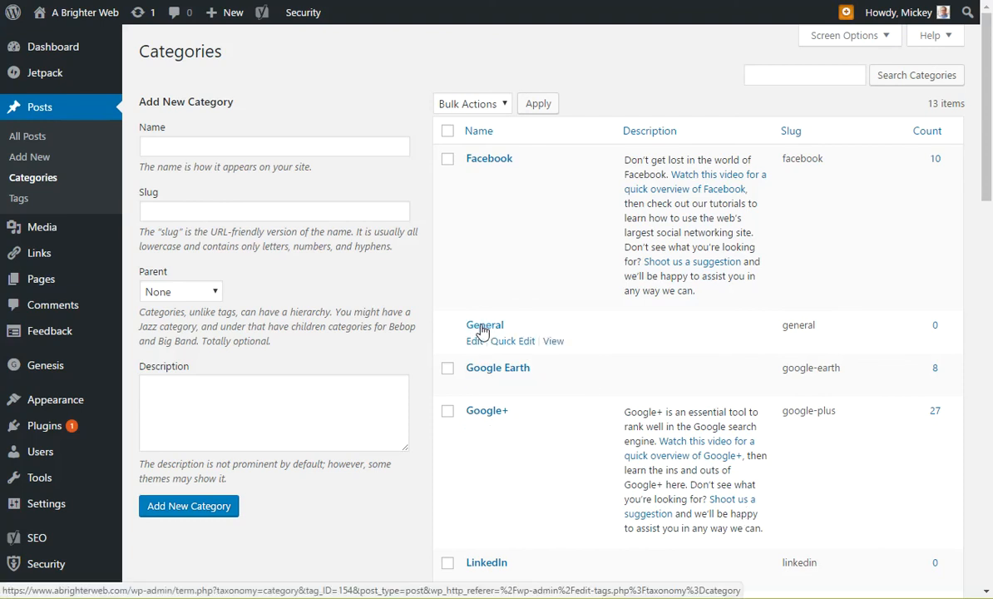